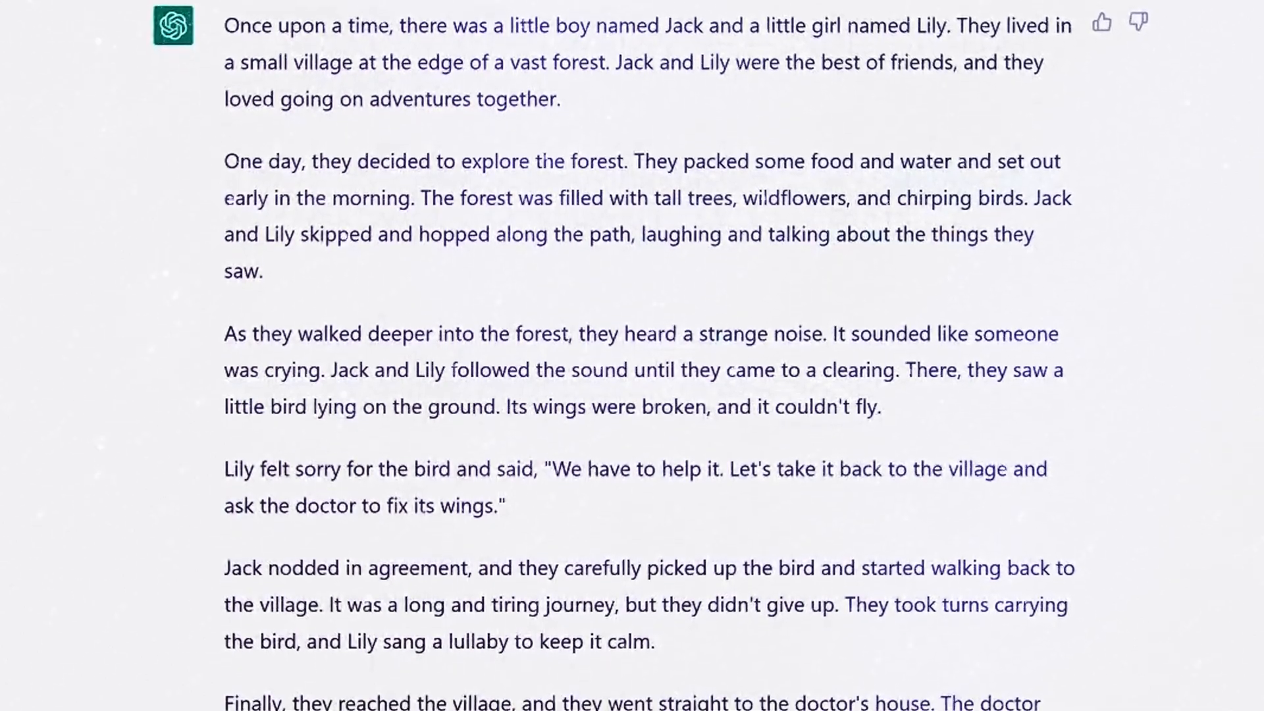
Copy the boy character image link and paste it into a new /imagine prompt.
scroll(down, 3)
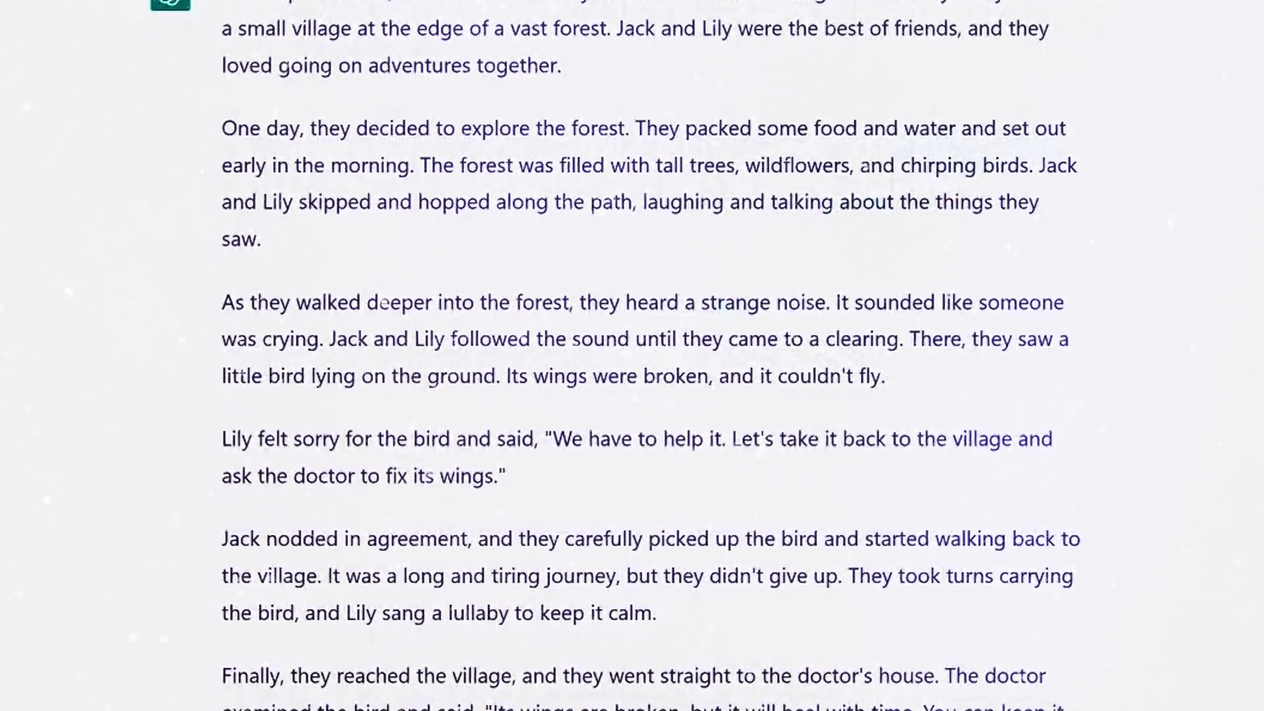
scroll(down, 3)
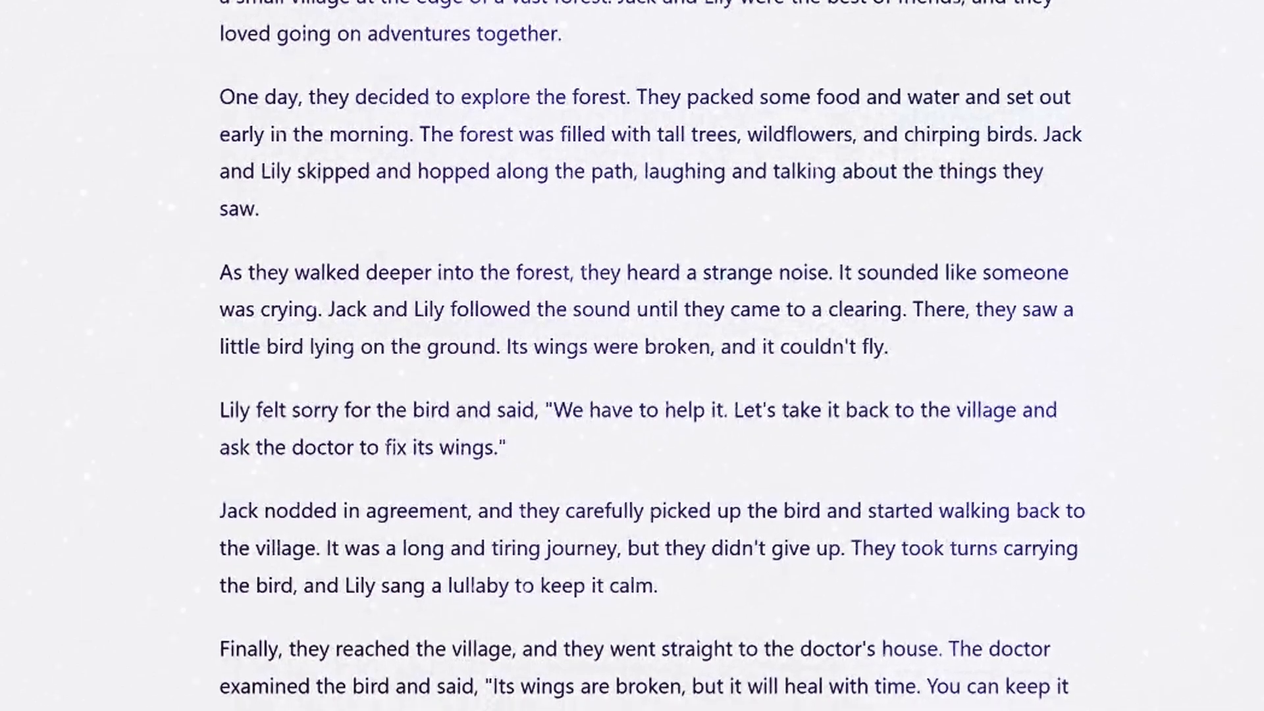
scroll(down, 3)
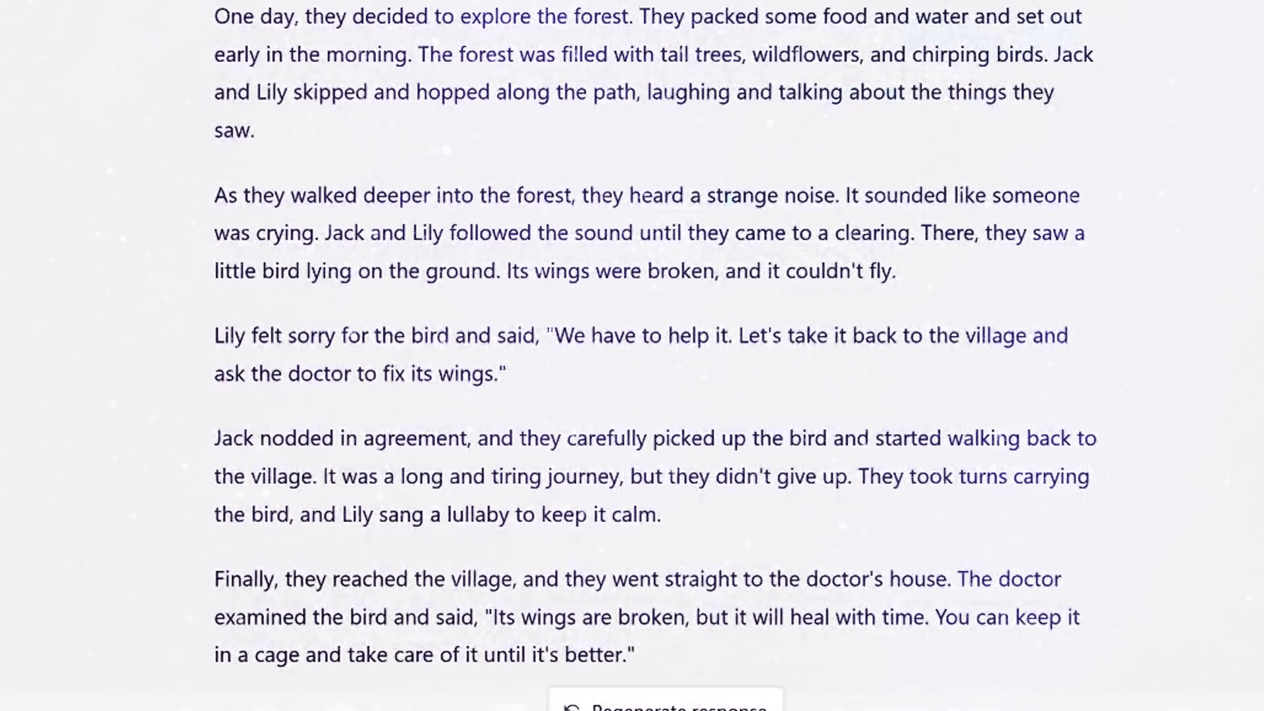
scroll(down, 3)
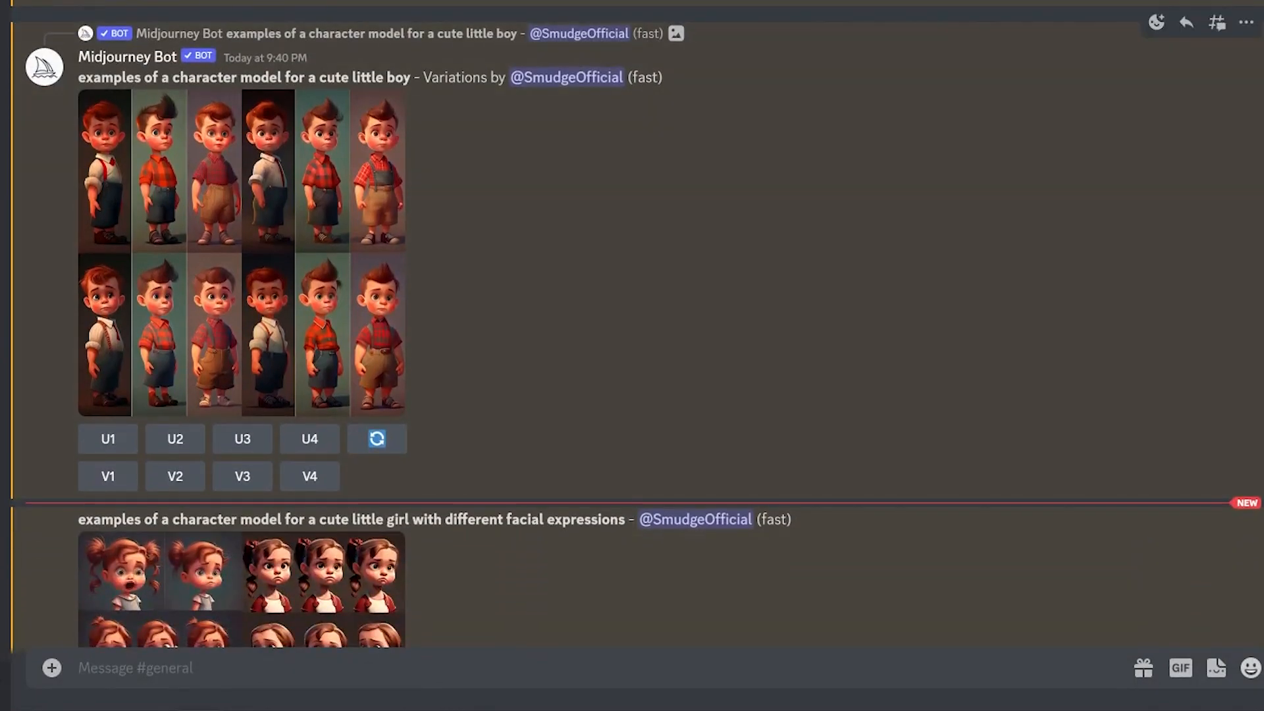
scroll(down, 3)
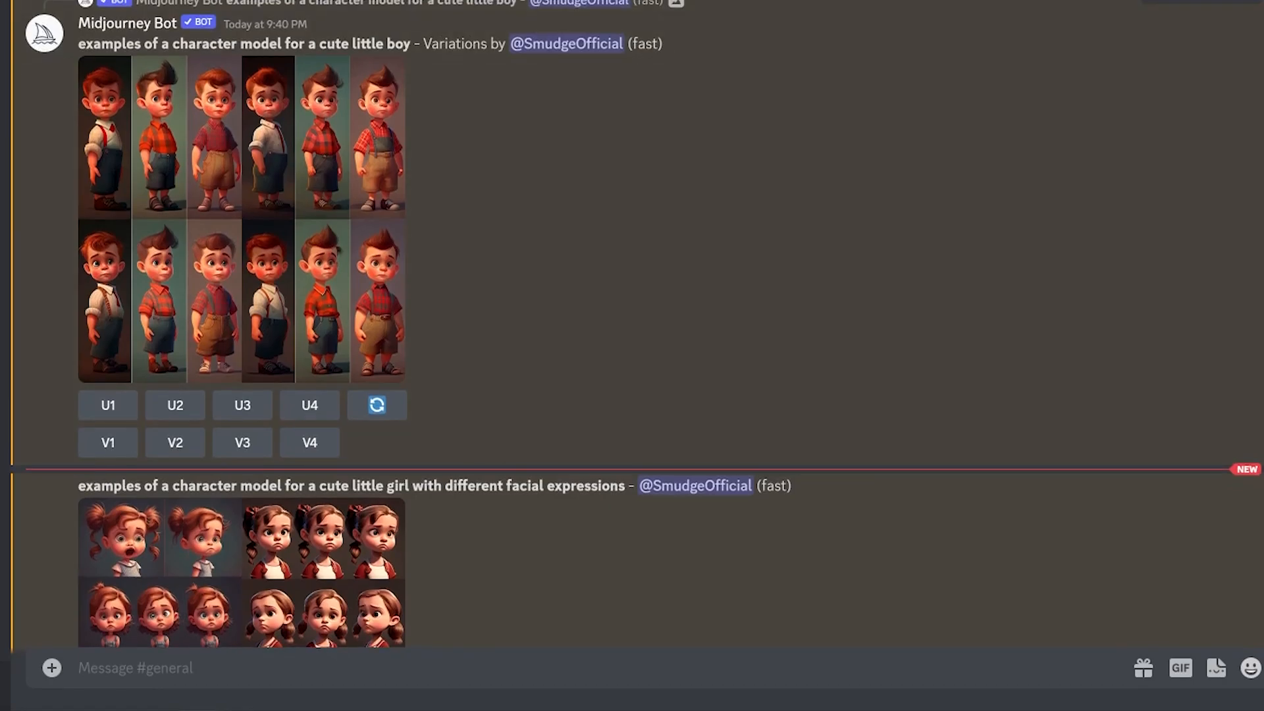
click(108, 442)
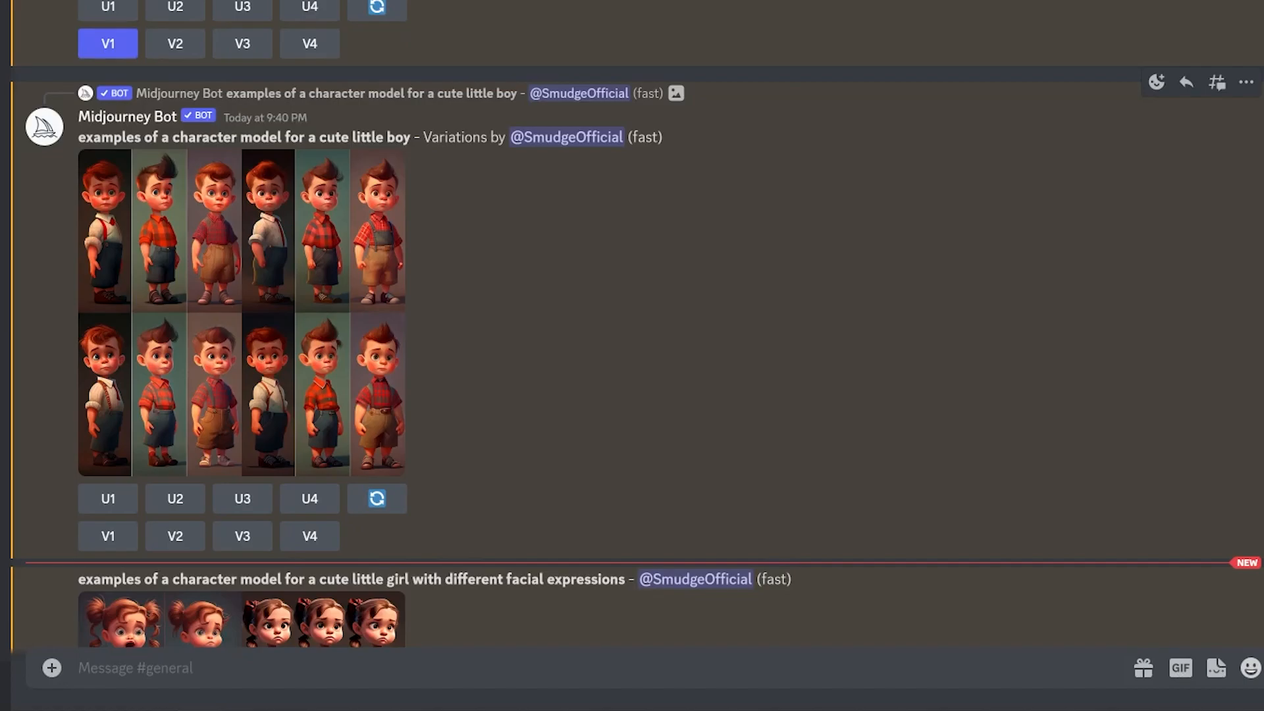
scroll(down, 3)
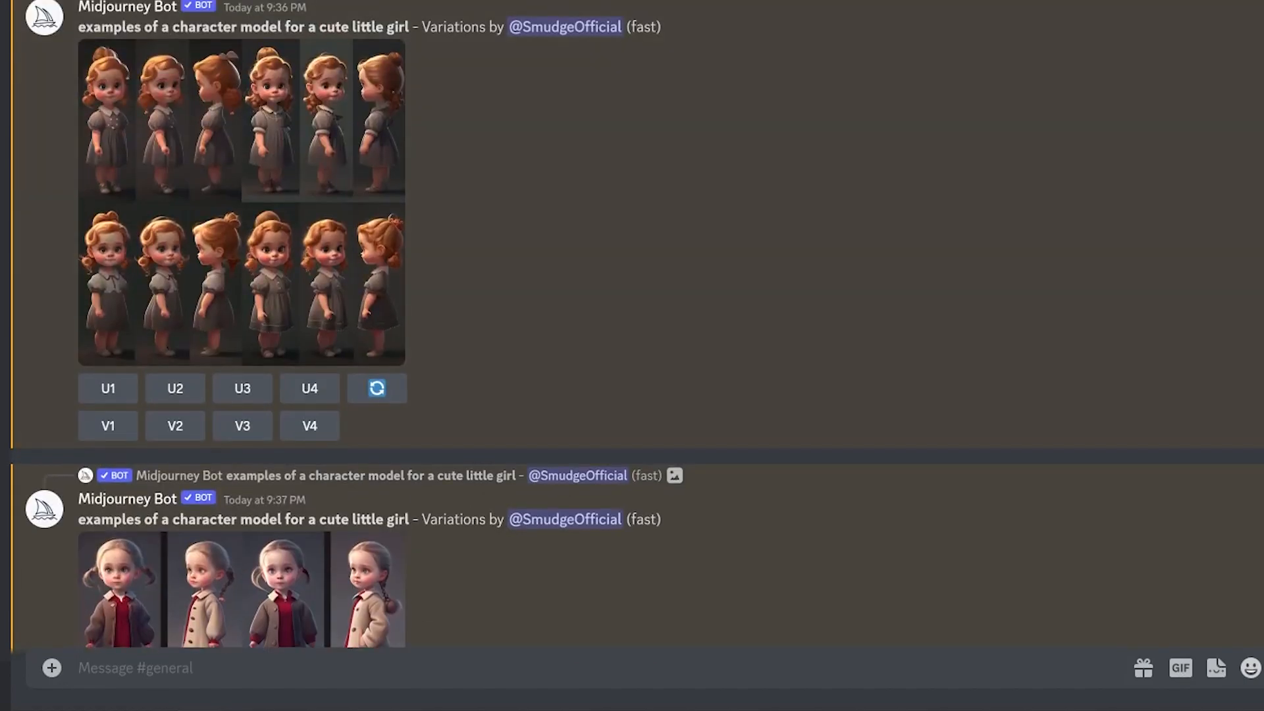
right_click(242, 202)
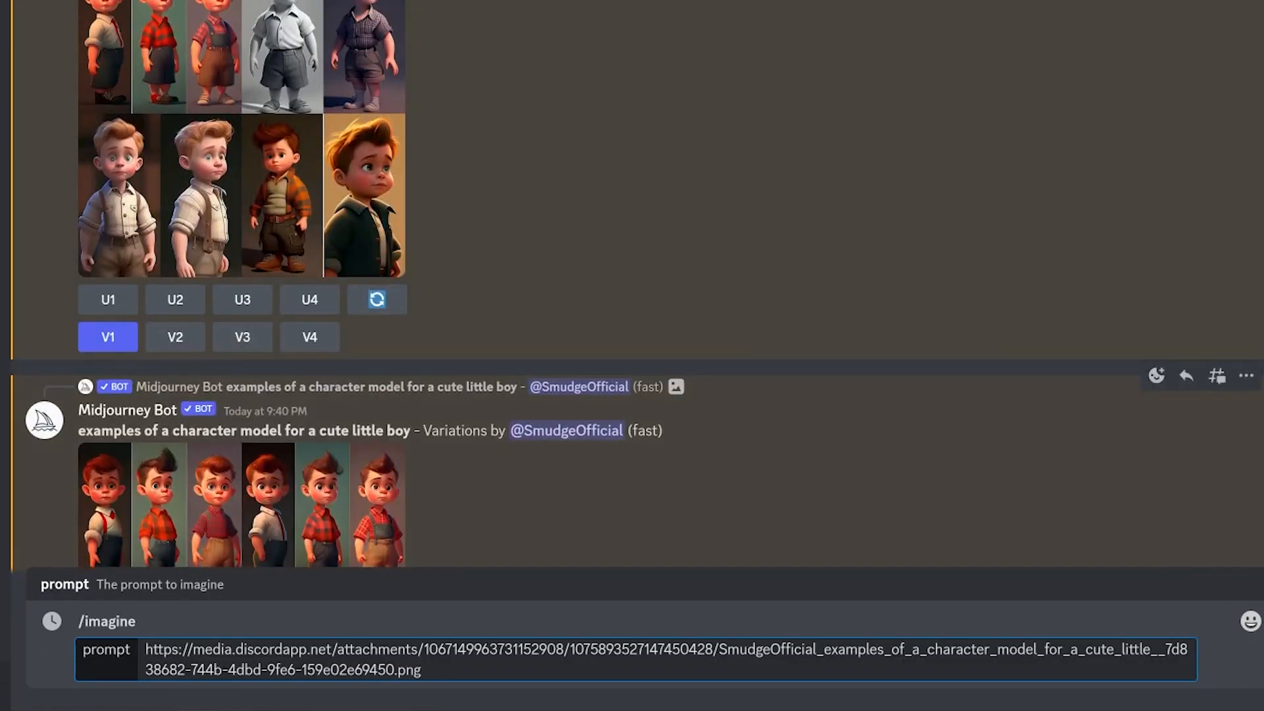
double_click(242, 429)
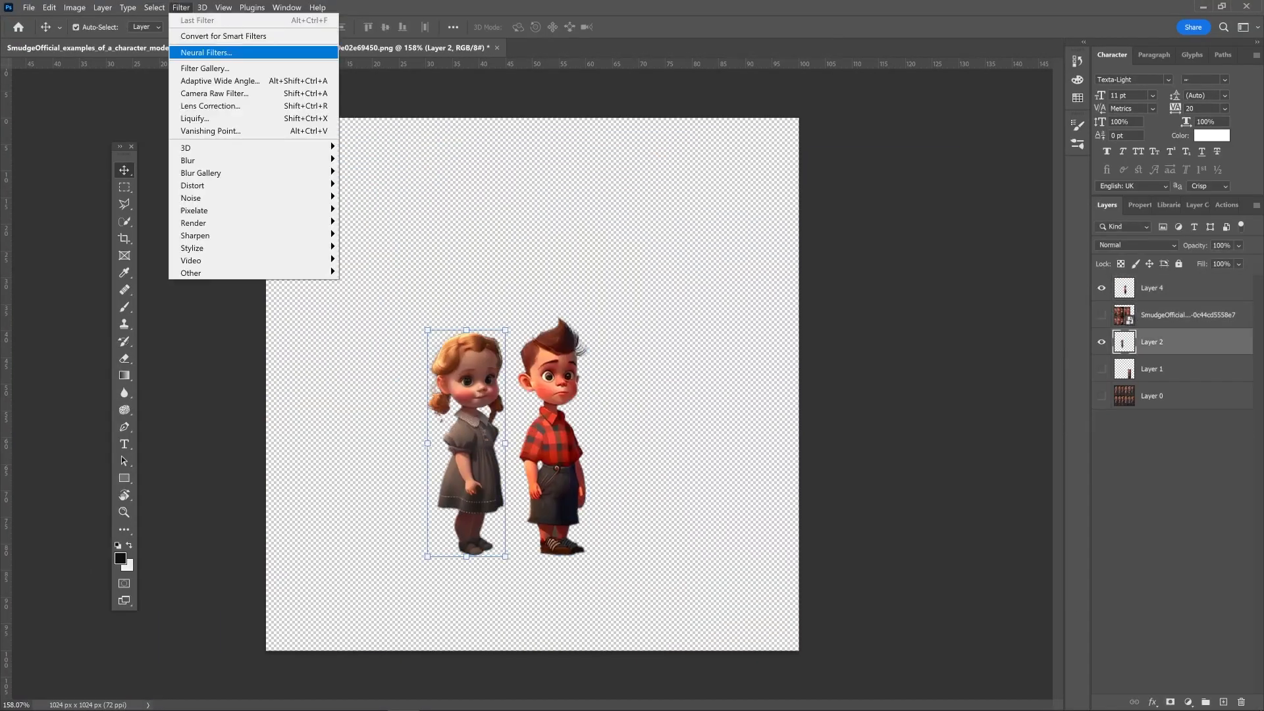
Bring up Neural Filters for the selected girl cut-out layer.
click(205, 53)
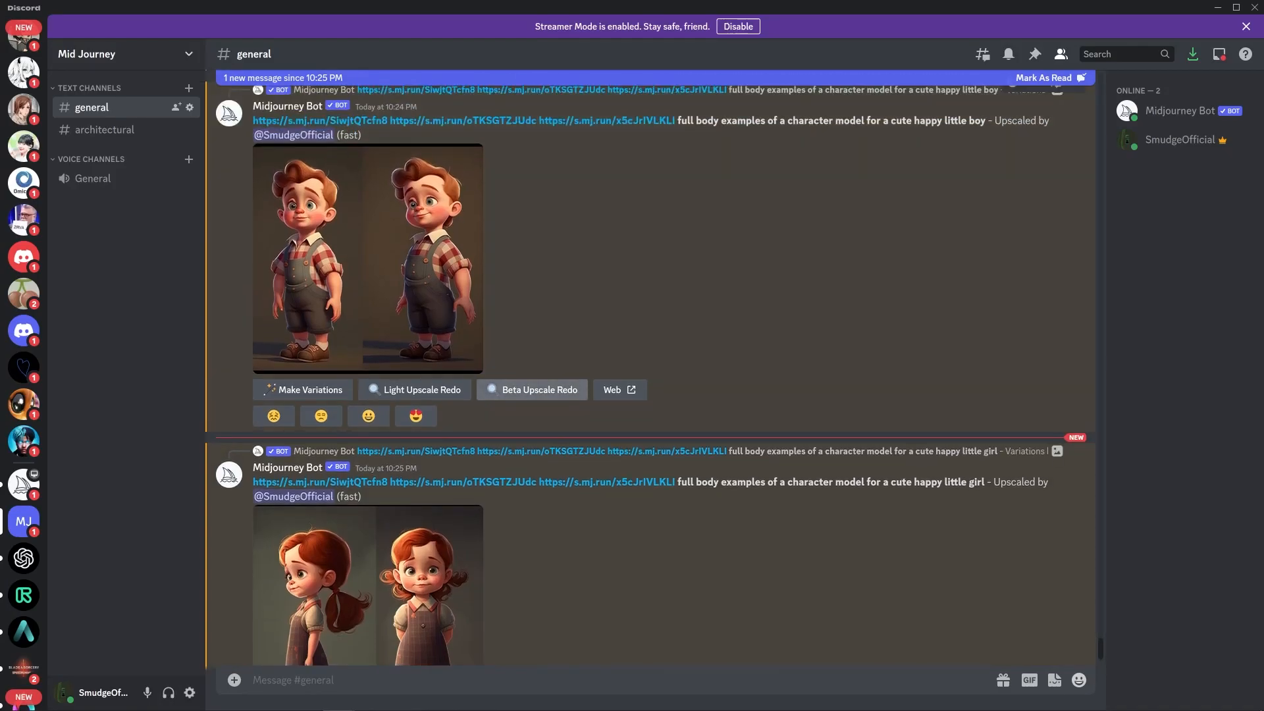
scroll(down, 3)
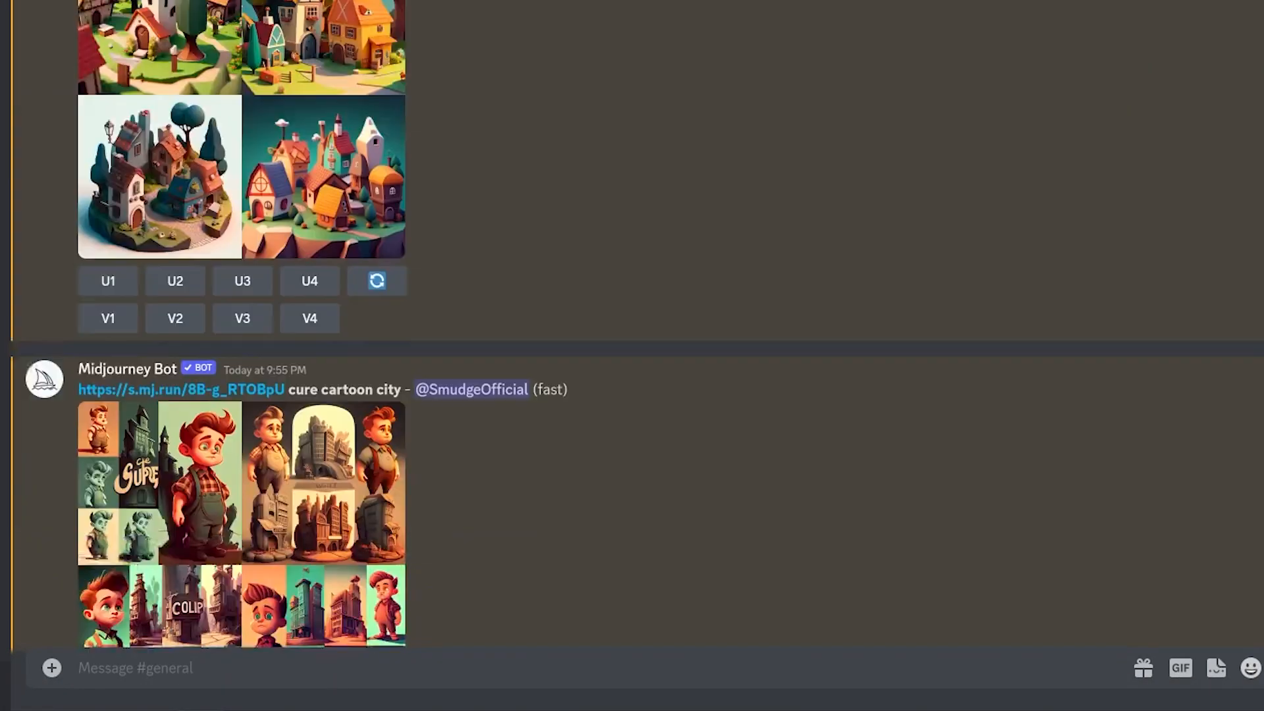
Generate 'cinematic establishing shot of a cartoon village' in 9:16 and 16:9 aspect ratios.
text(cinematic est)
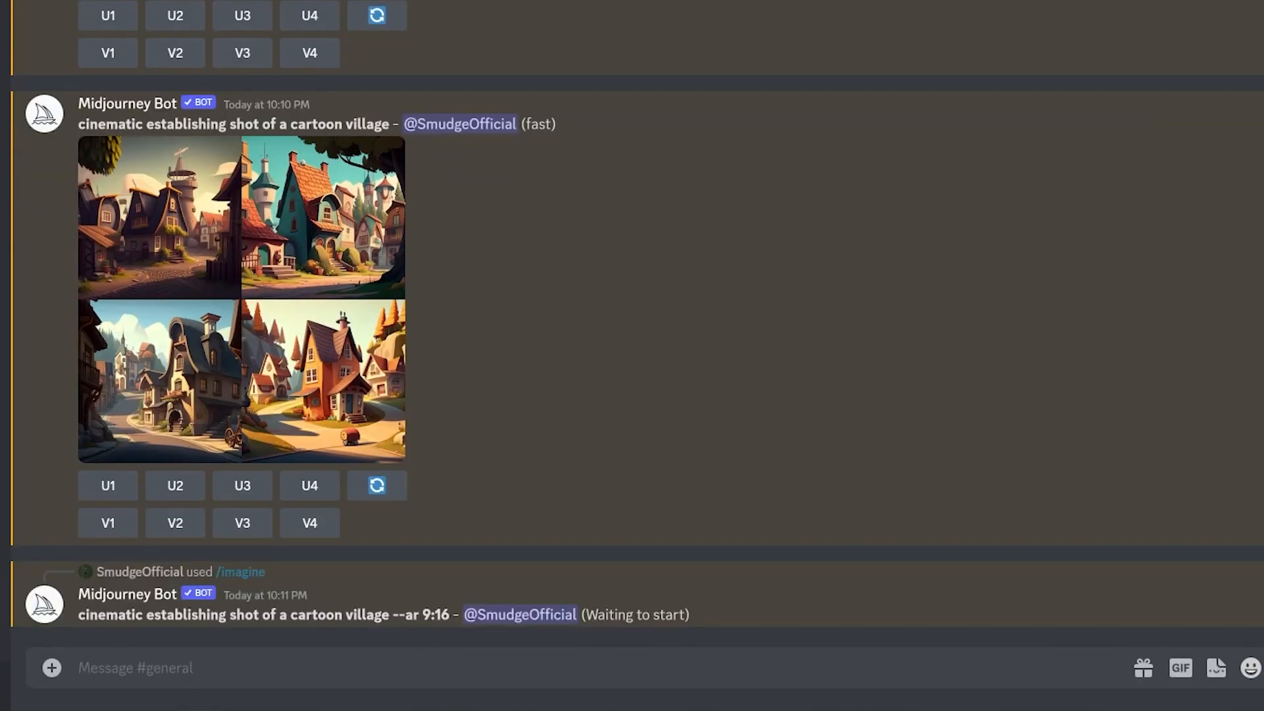
scroll(down, 3)
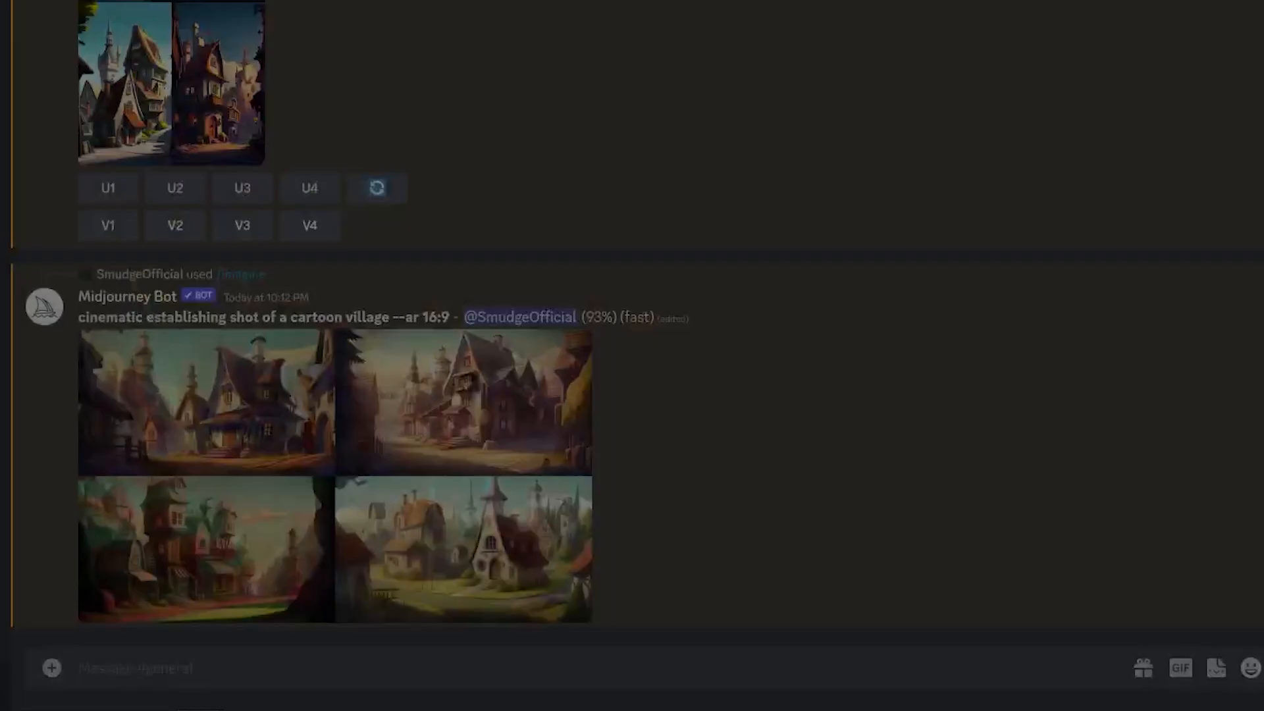
Adjust the caption's Layer Style, then start Content-Aware Fill on the forest scene's bottom strip.
click(308, 566)
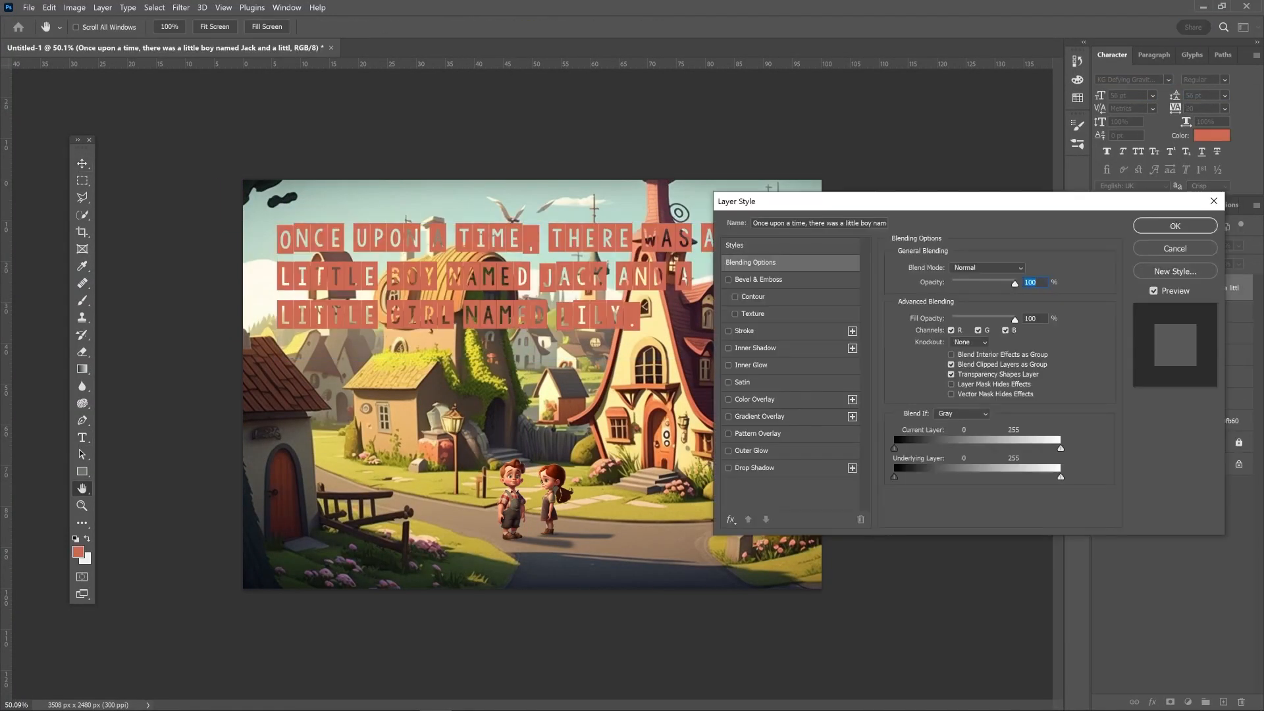
click(1175, 225)
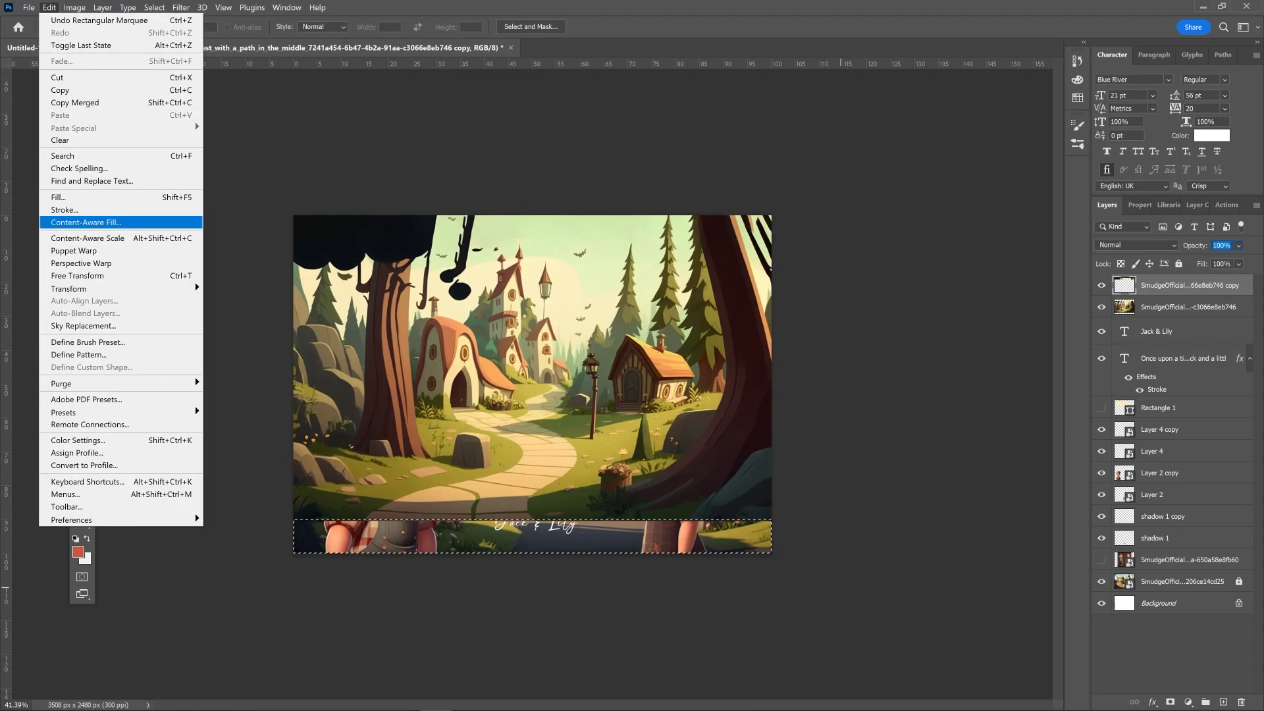
Fill the bottom strip with matching scenery and place Jack and Lily on the forest path.
click(85, 222)
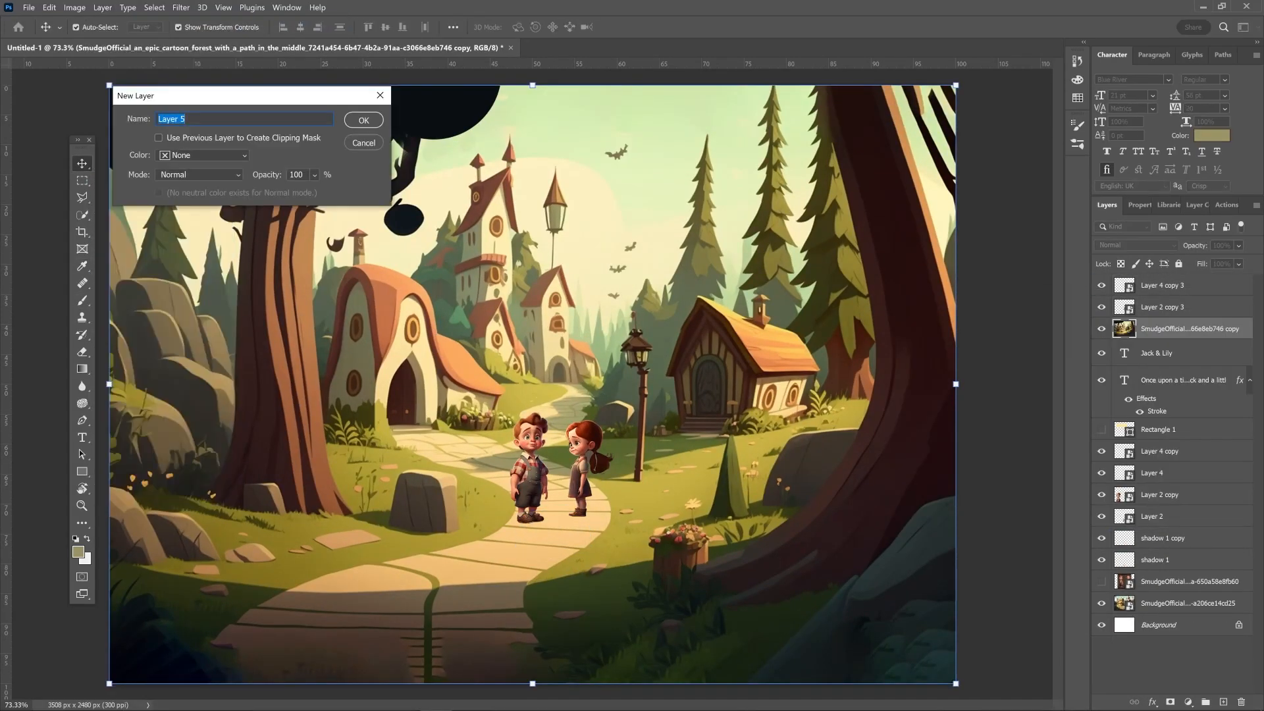
click(363, 120)
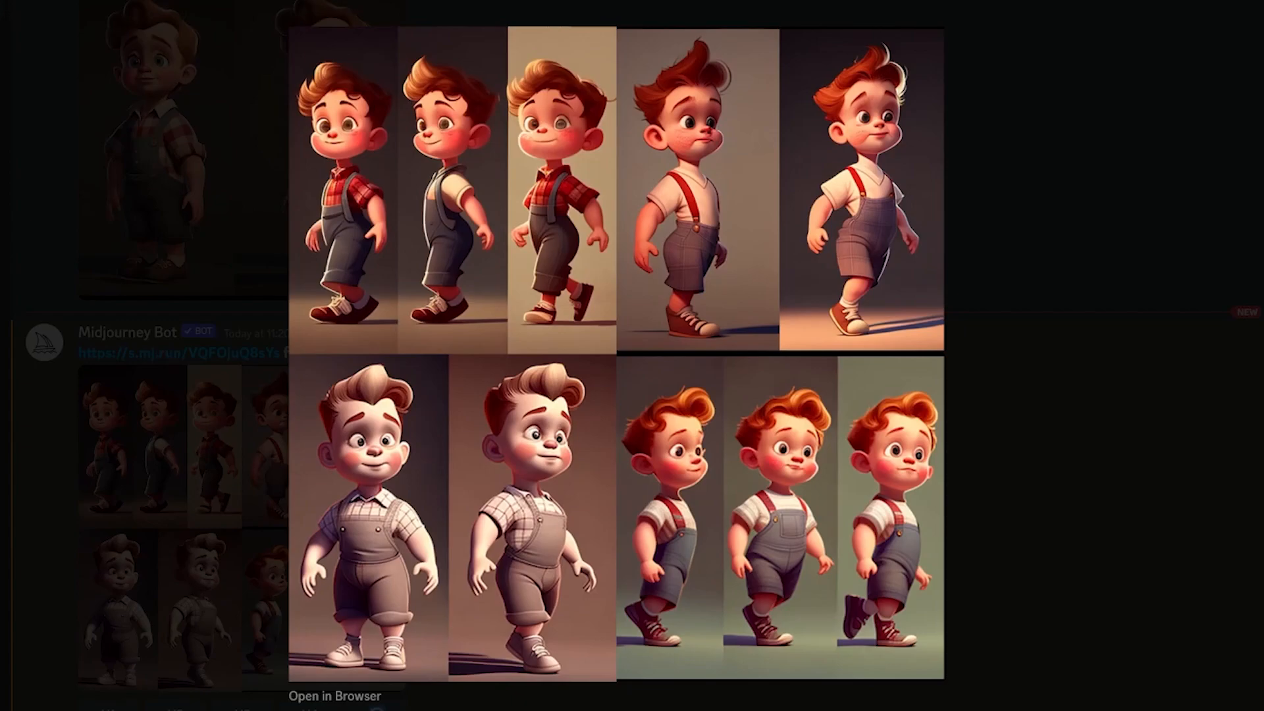
Generate full-body running pose examples of the cute little boy character.
scroll(down, 3)
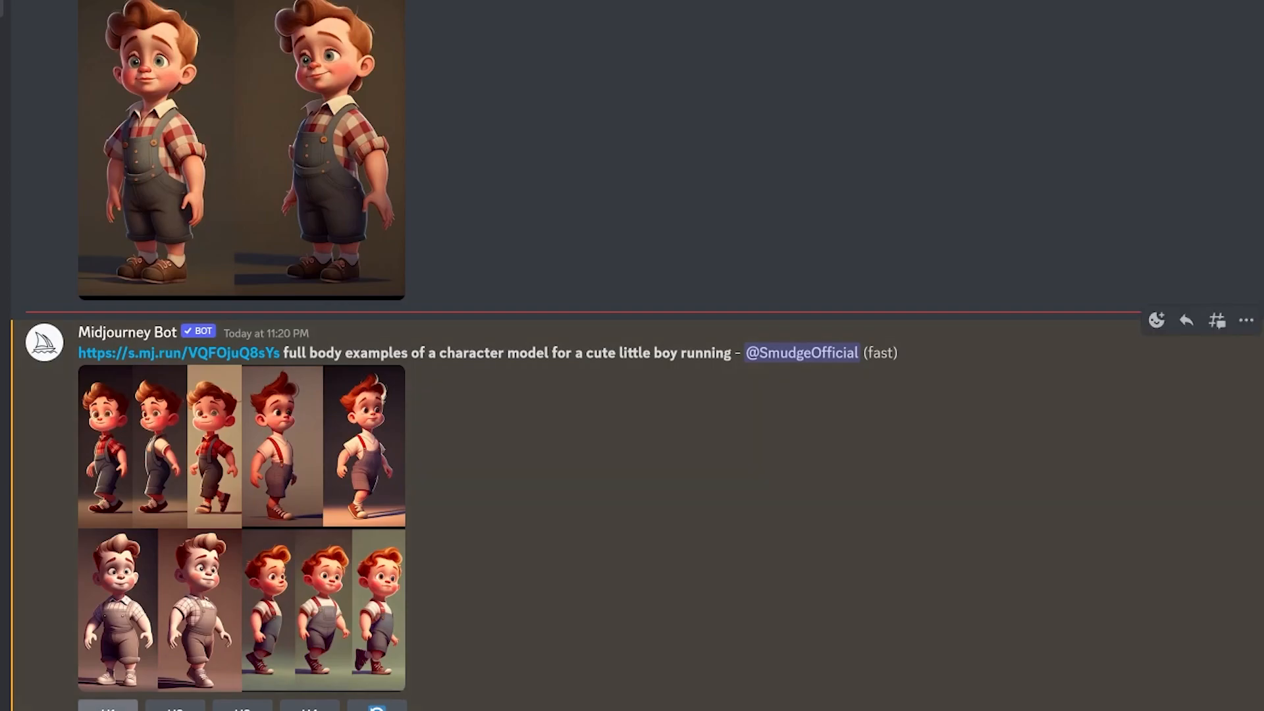
click(107, 566)
text(close up of a thirsty cartoon bird laying in)
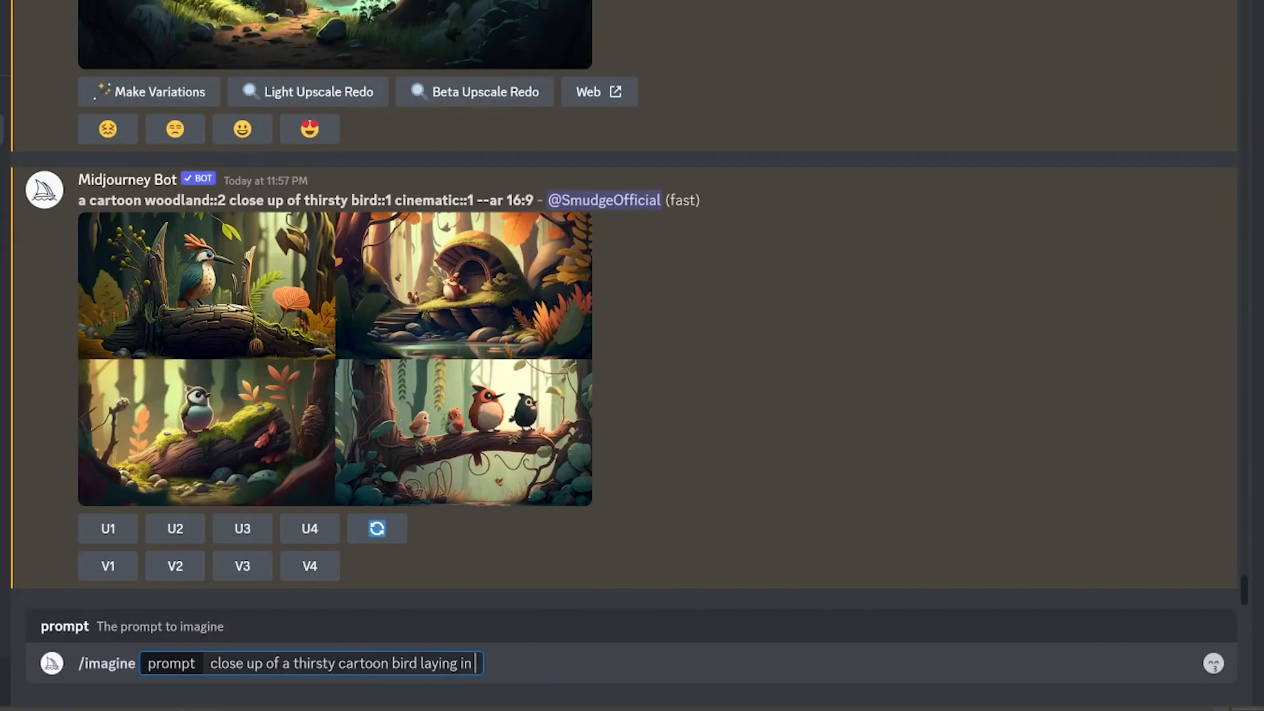
Submit the thirsty cartoon bird on a woodland path prompt and bring up the story text.
key(enter)
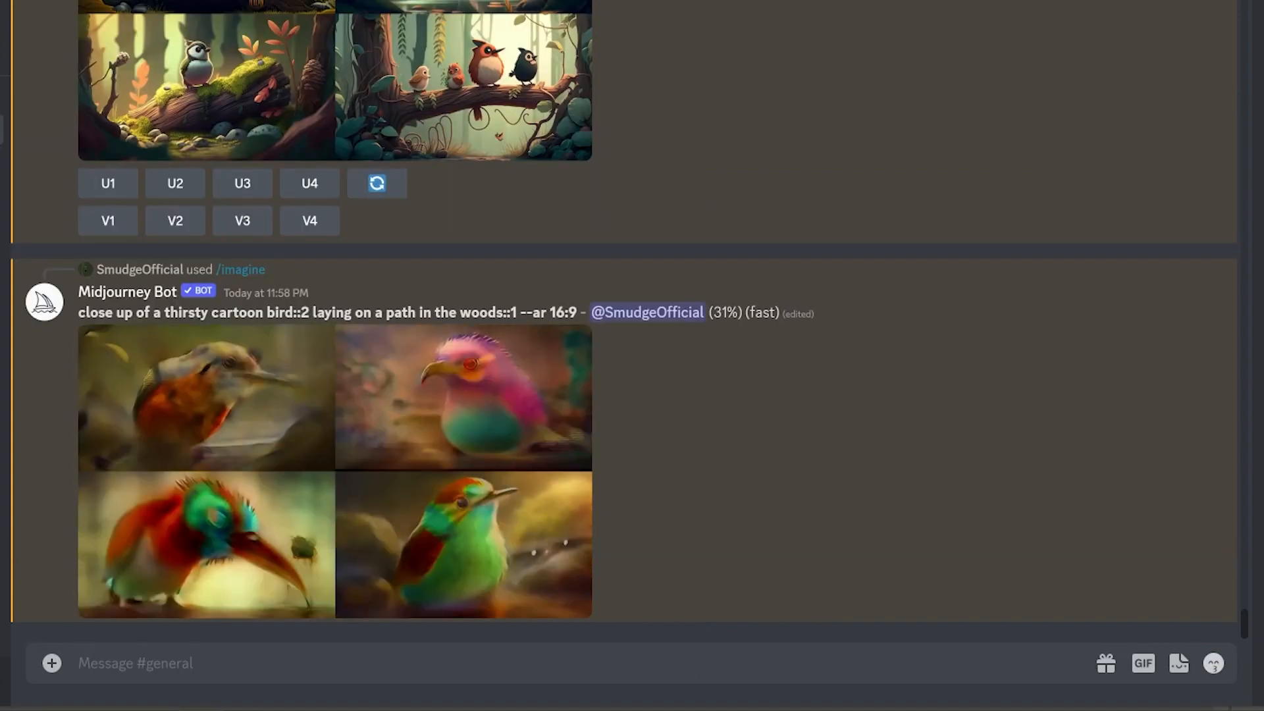
click(152, 691)
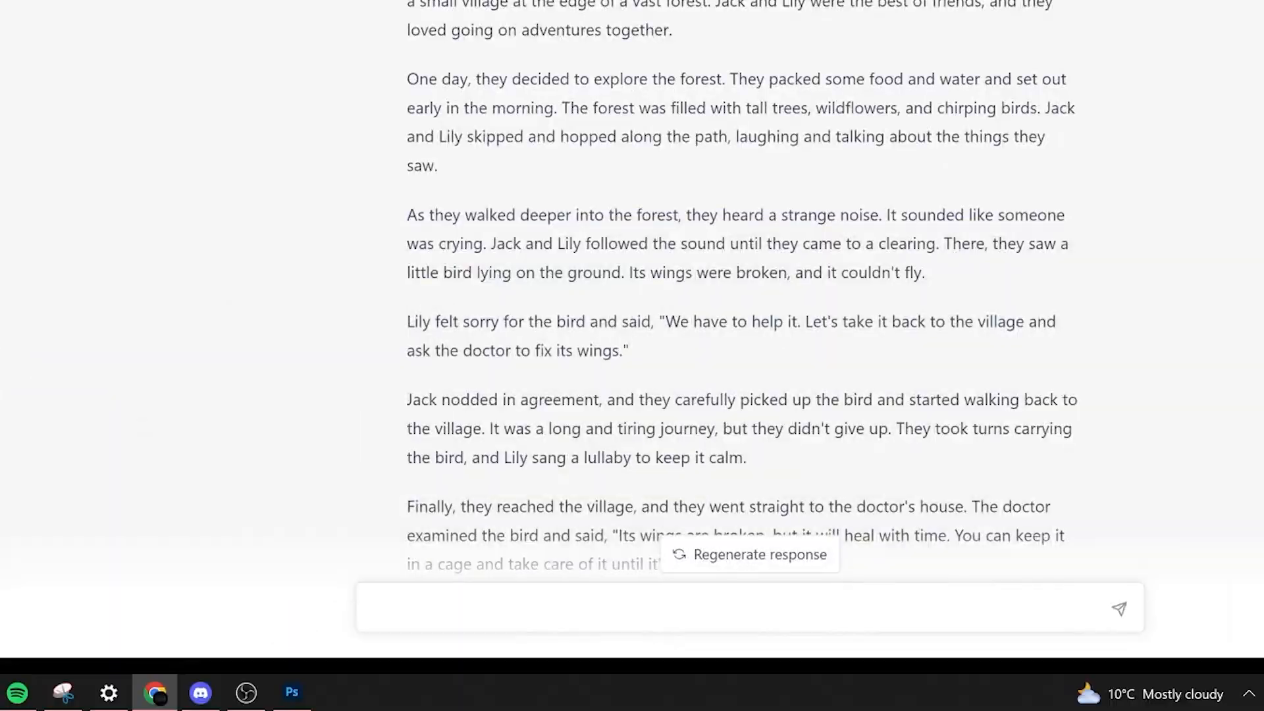
click(292, 693)
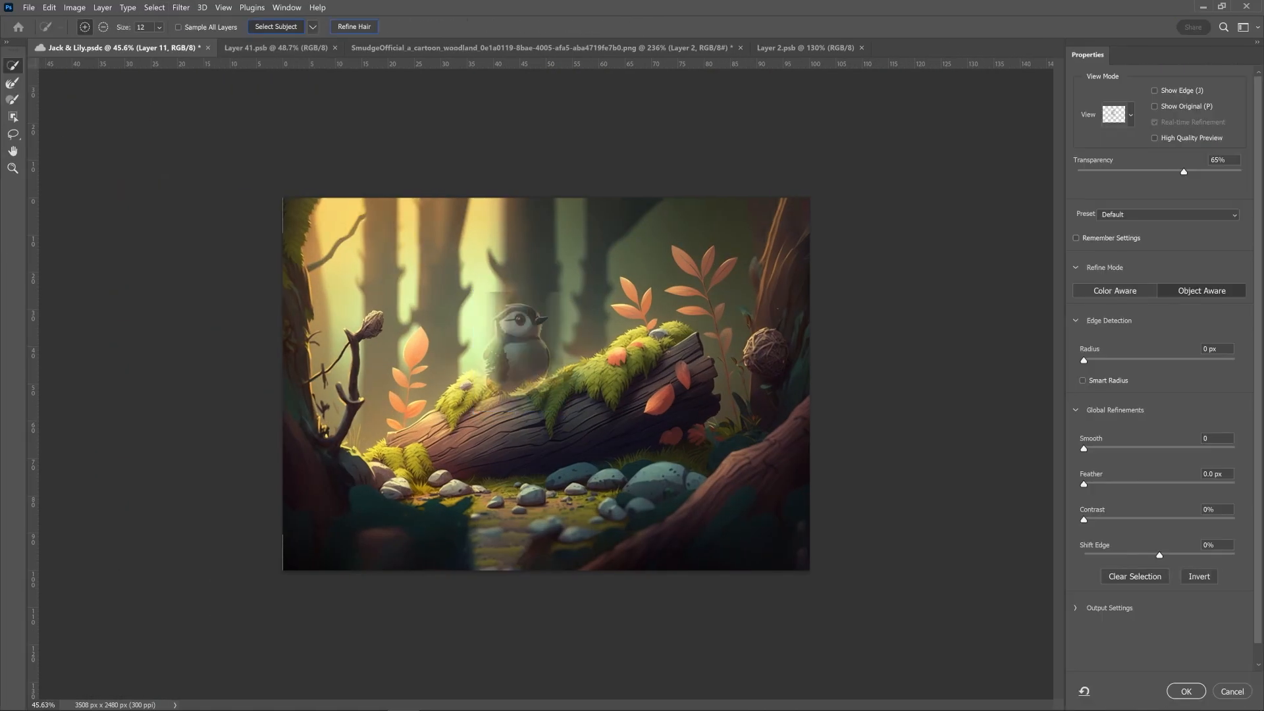
Clean up Lily's hair edges by painting on Layer 14's mask after Select and Mask.
click(1183, 691)
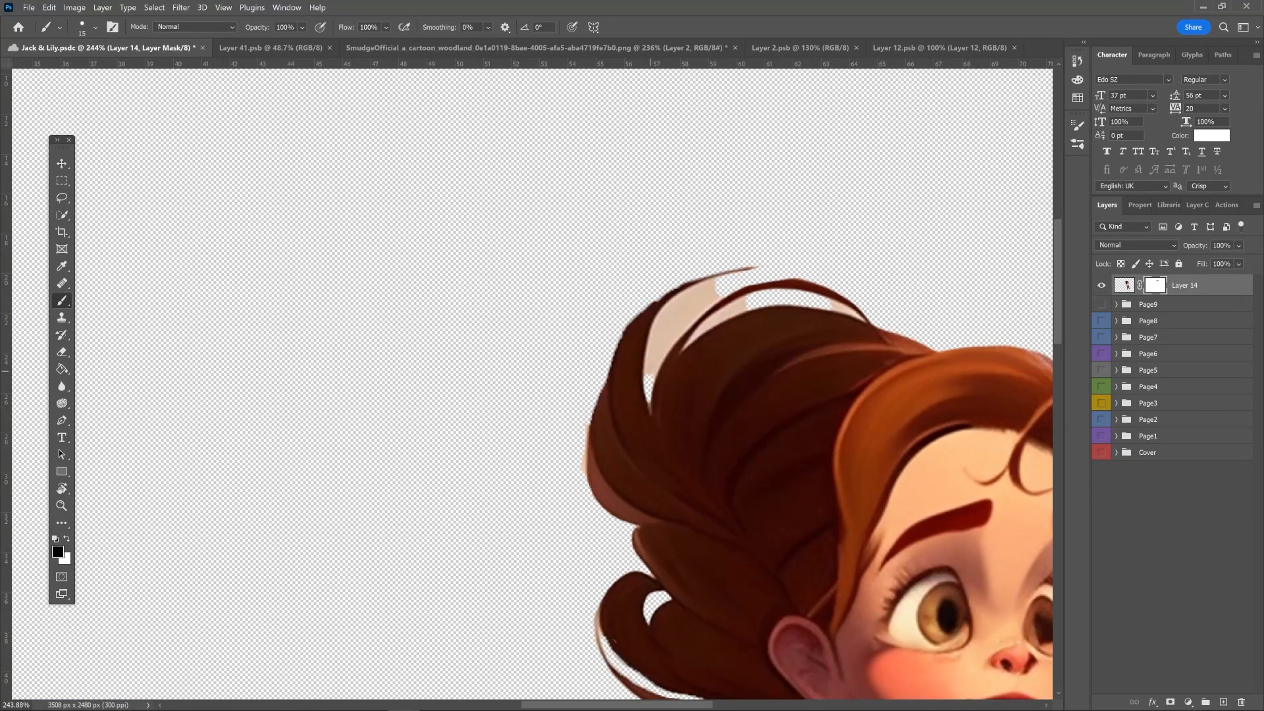
Add the road page captioned 'Looking after the bird made Jack and Lily very happy.'.
click(62, 420)
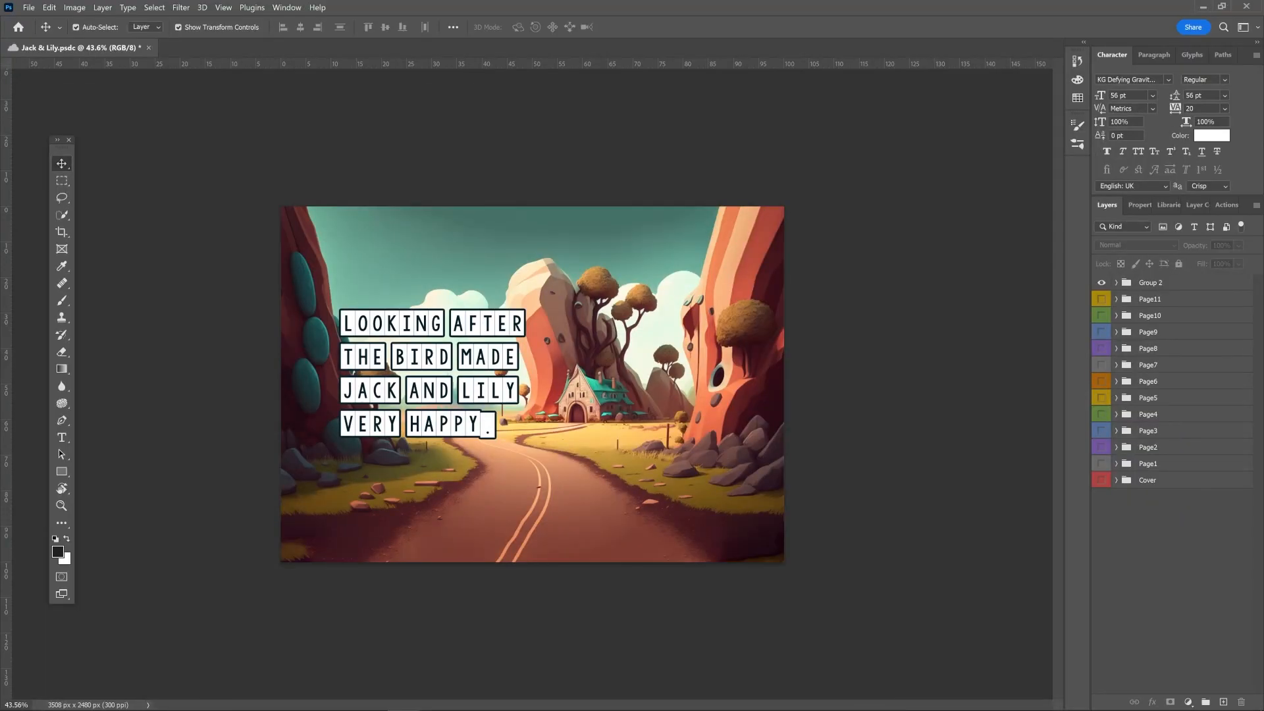
Compose the cover with Jack and Lily and the stroked title 'The bird in the forest'.
click(1115, 282)
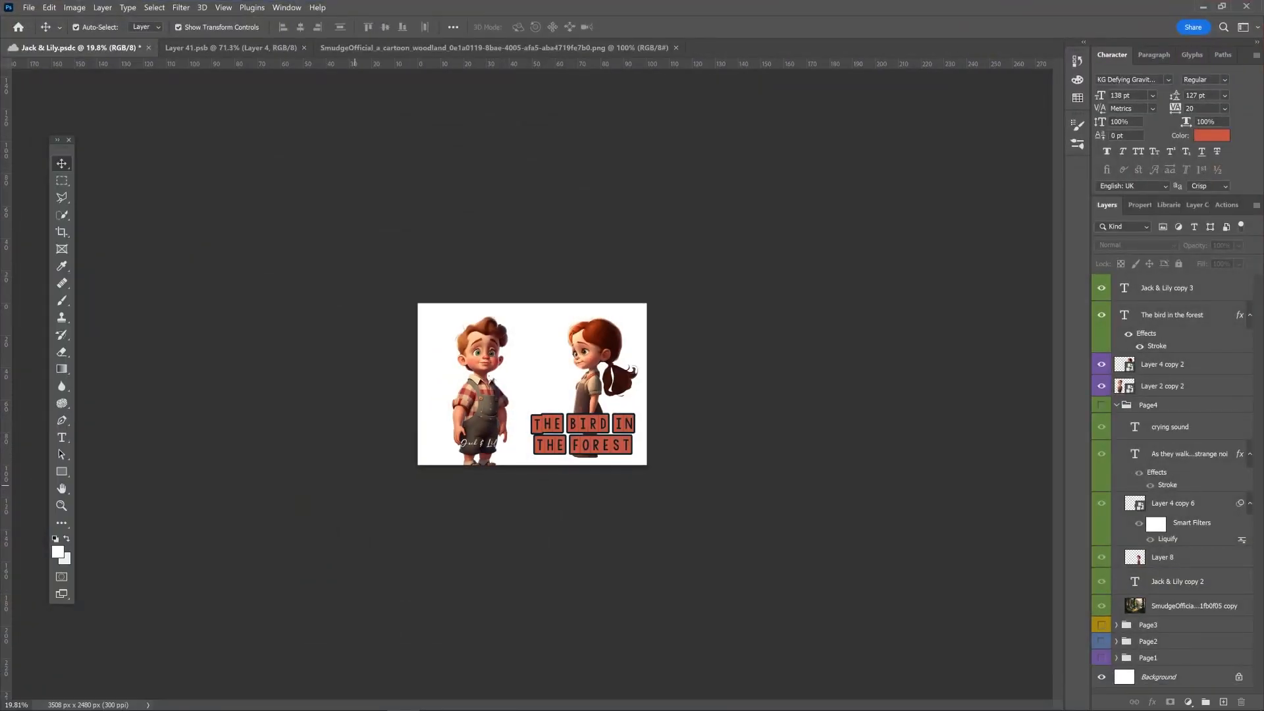
Bring up the Lily cut-out document, then the cartoon woodland stream image with the butterfly.
click(229, 47)
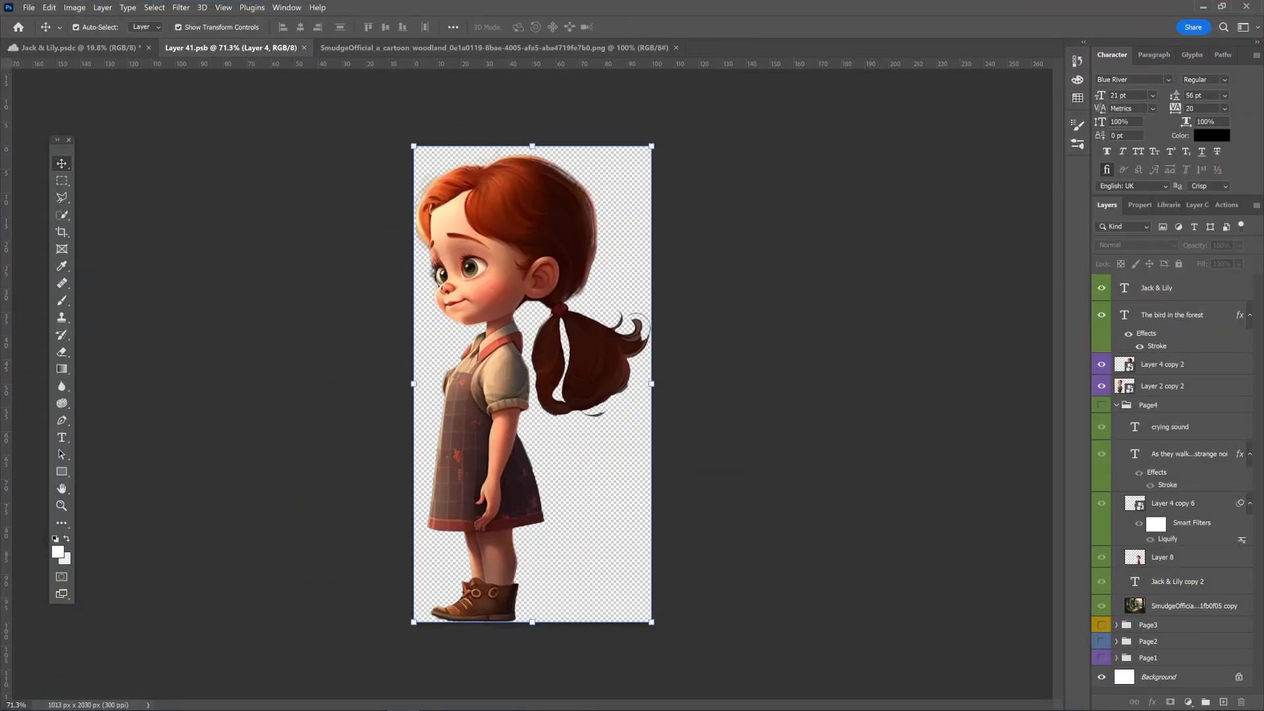
click(475, 47)
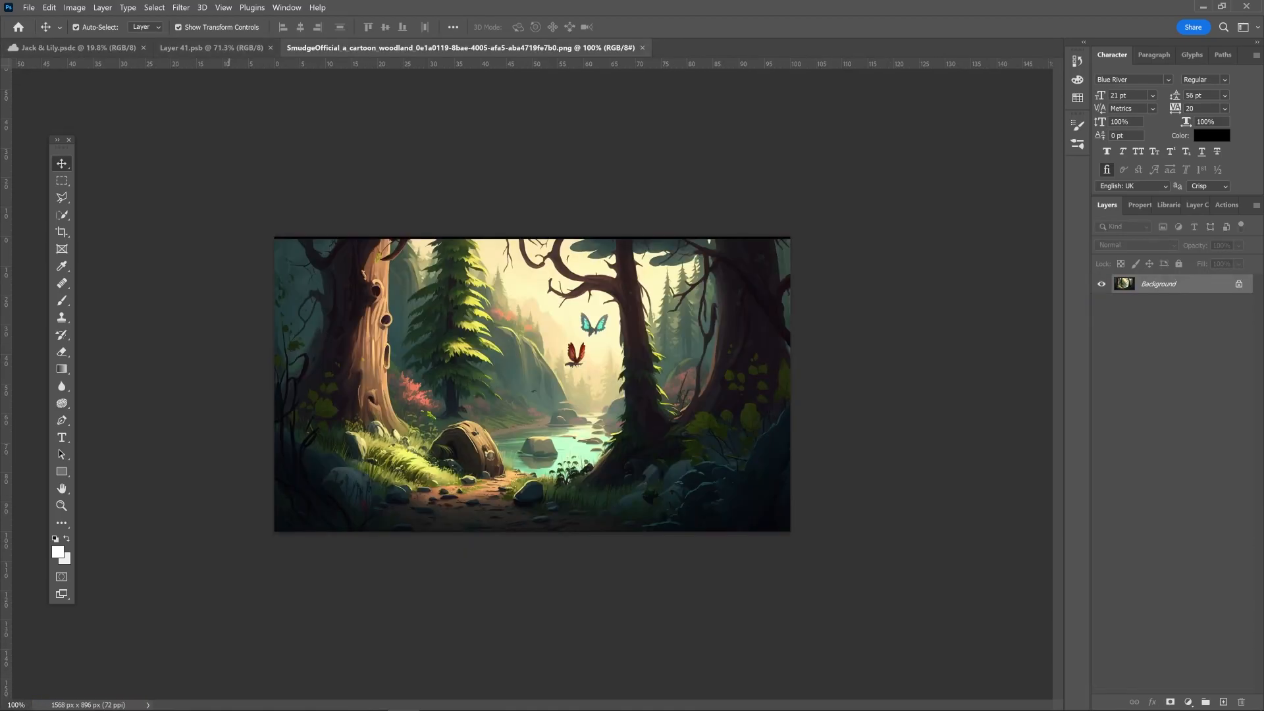